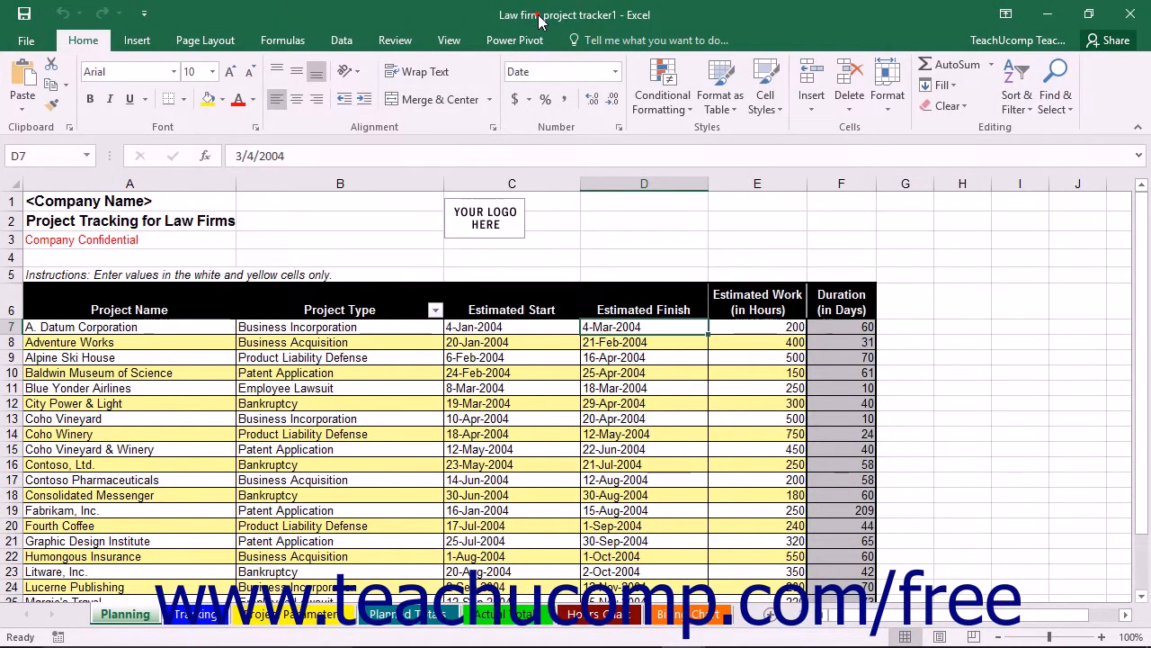
mouse_move(435, 310)
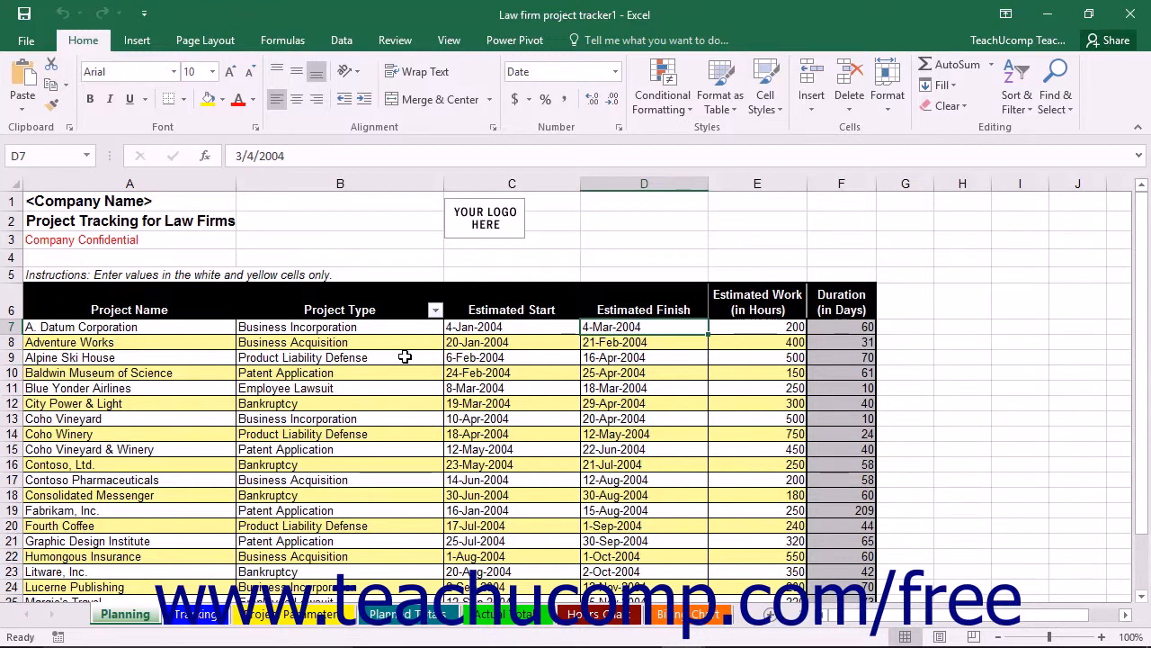
mouse_move(407, 354)
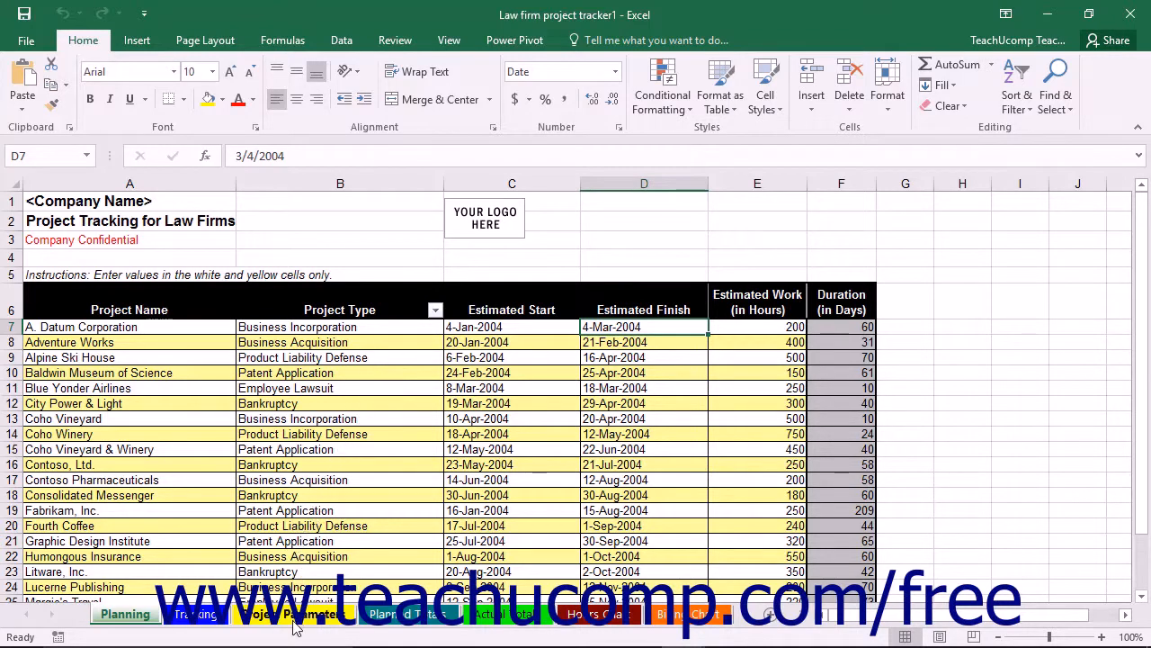
Review the Business Incorporation staff percentage split, the blended rates row and the General Partner column
left_click(288, 614)
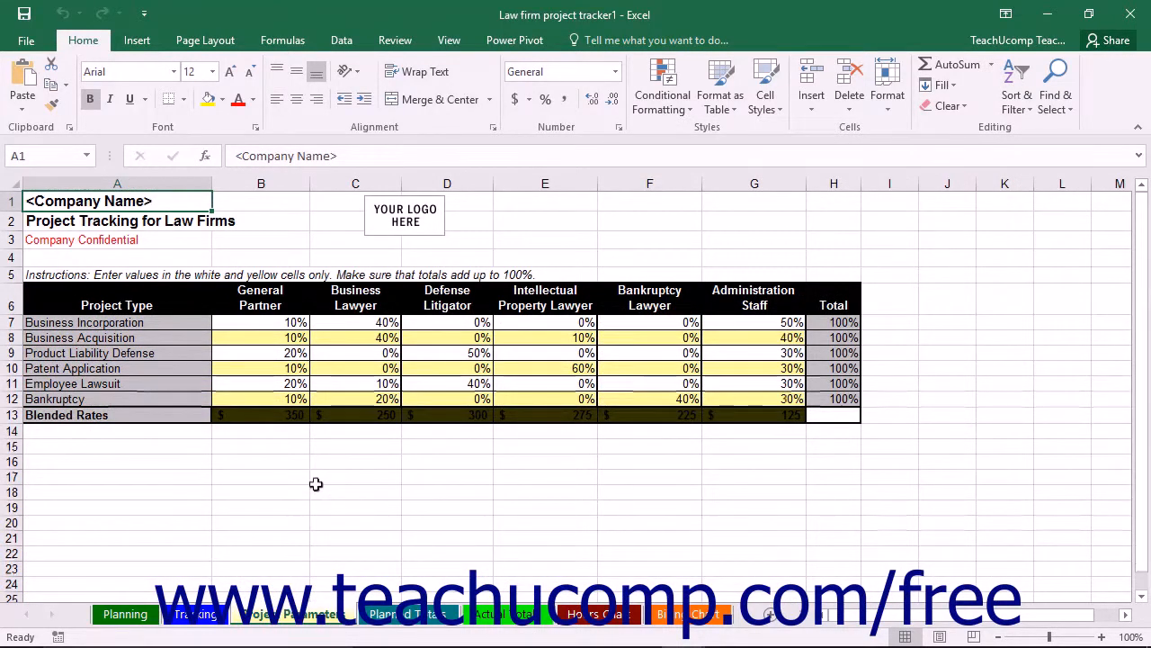
left_click(116, 322)
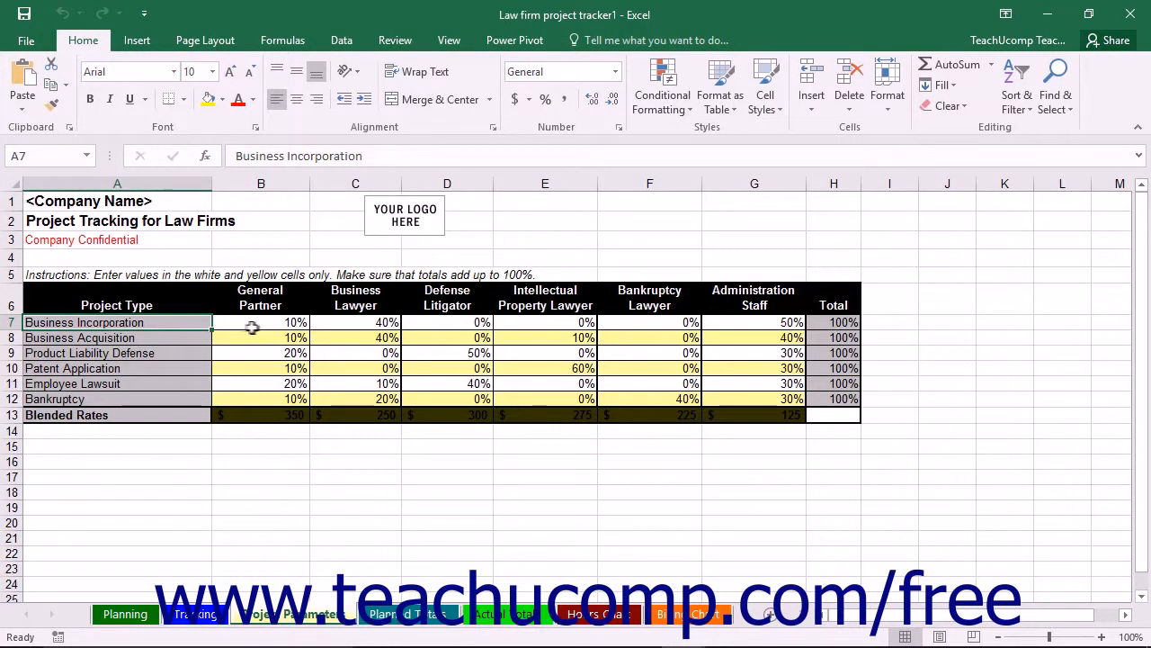
left_click(259, 323)
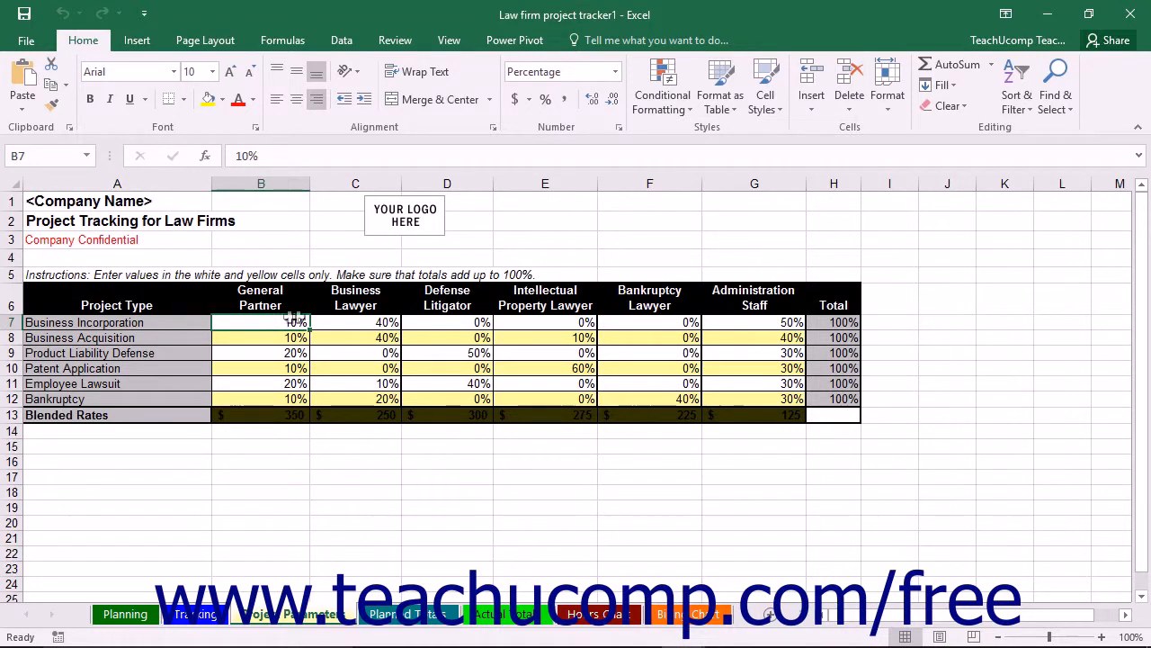
left_click(356, 322)
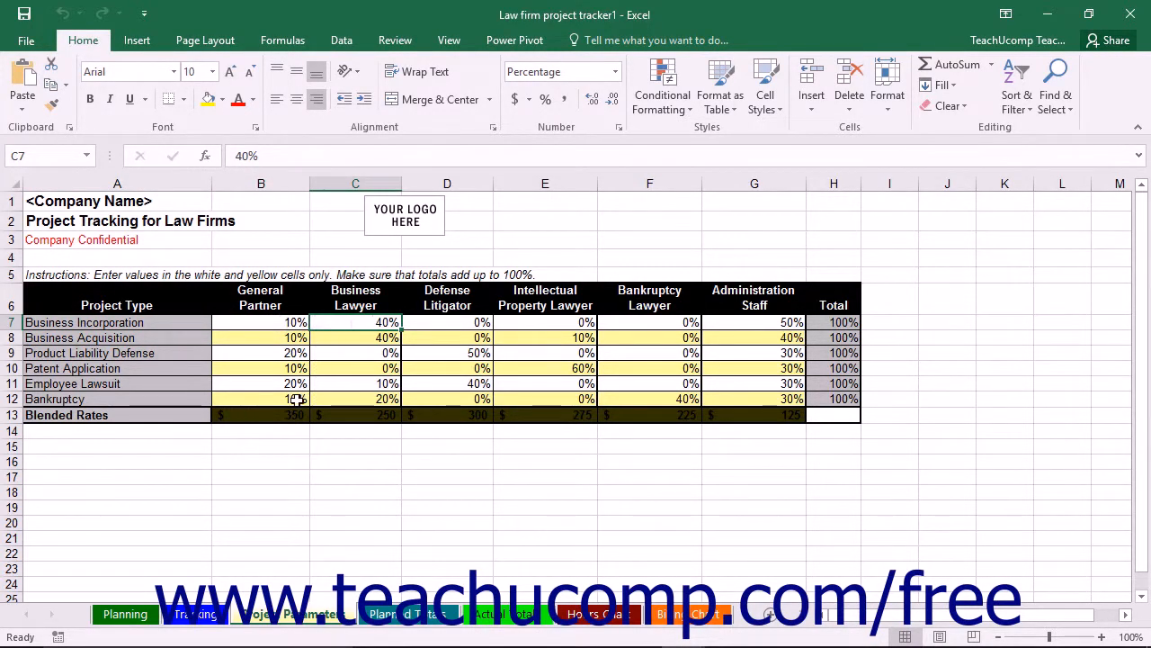
left_click(261, 414)
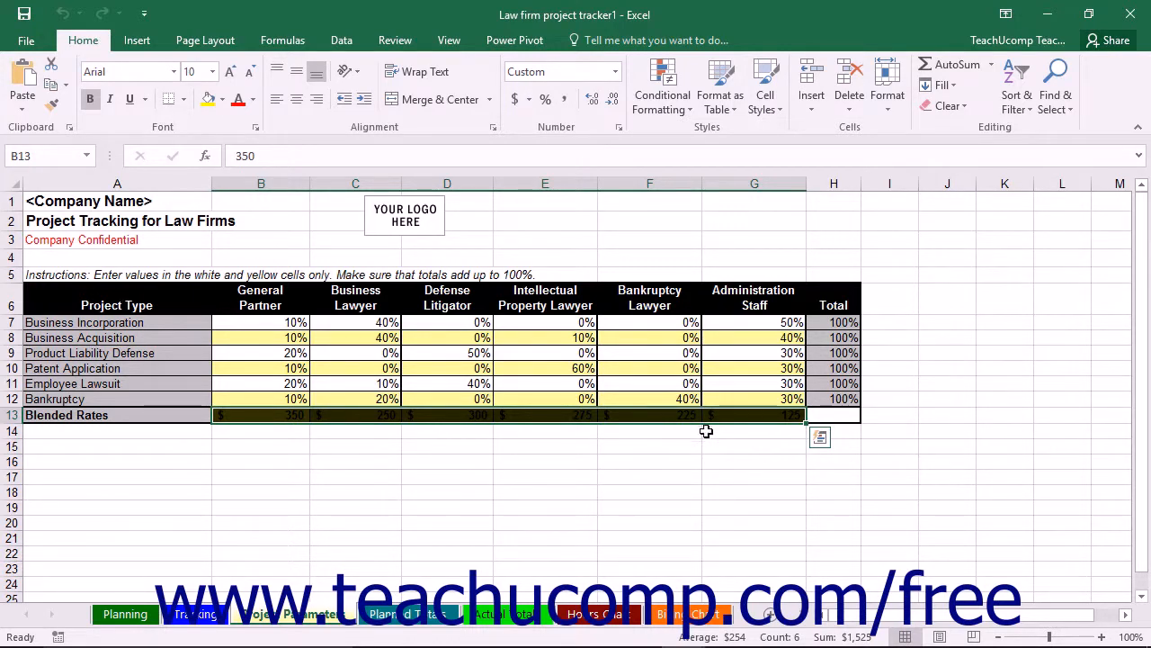
left_click(259, 296)
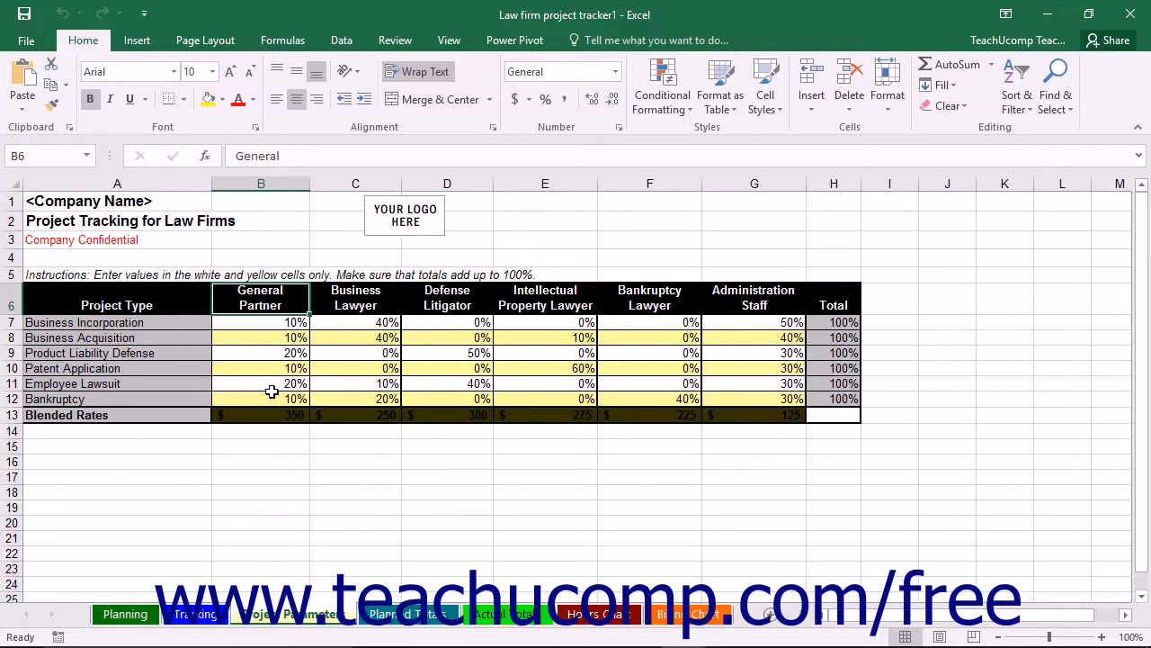
mouse_move(126, 592)
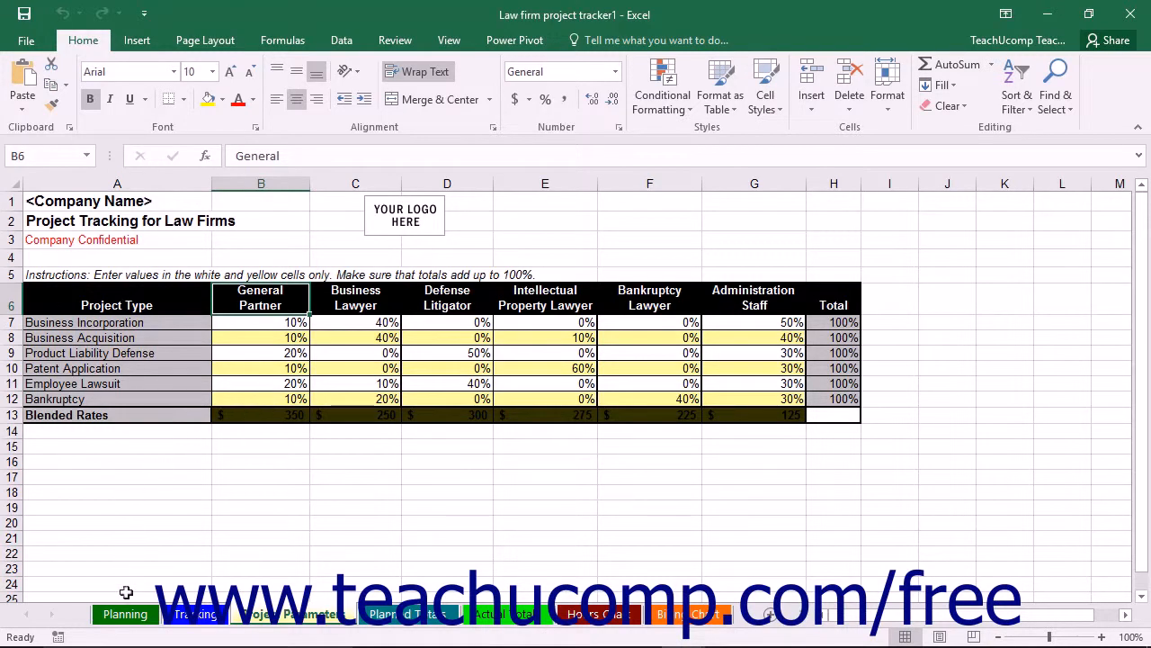
View the per-project staff cost totals sheet, then go back to the Planning sheet
left_click(195, 614)
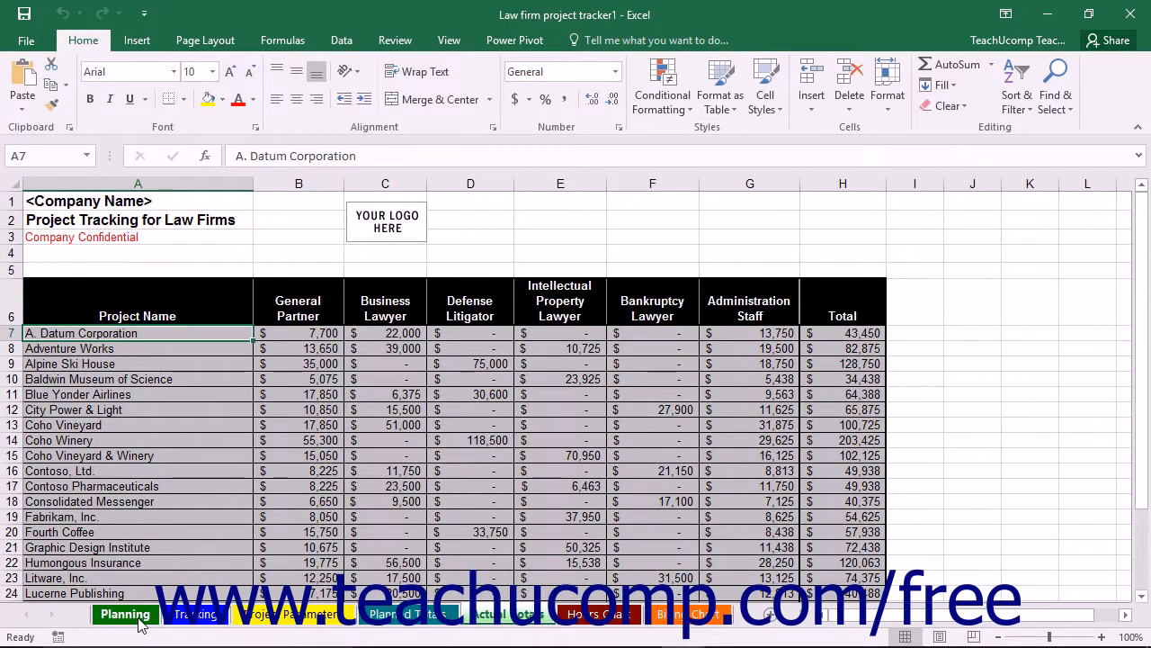
left_click(194, 613)
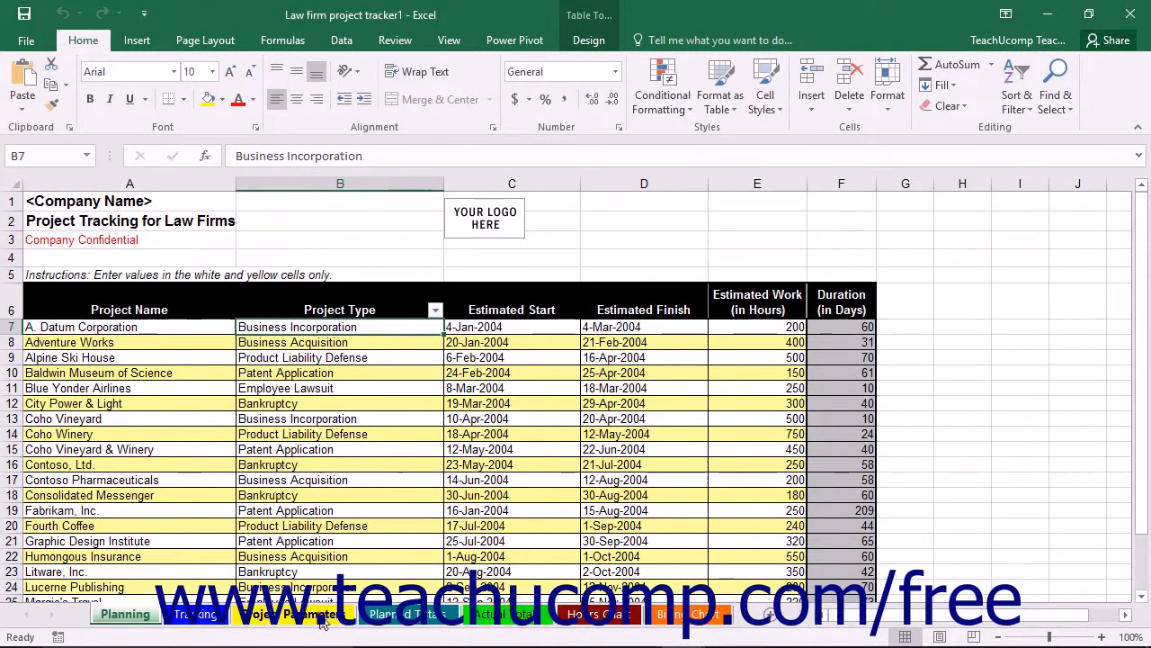
left_click(291, 613)
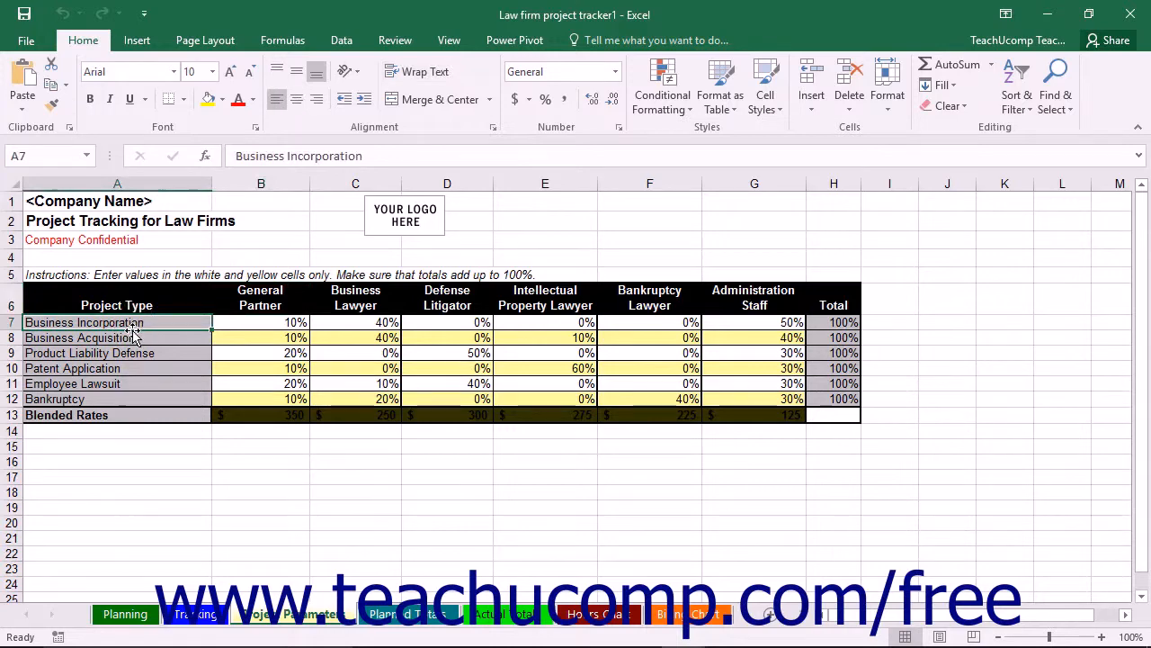
left_click(194, 615)
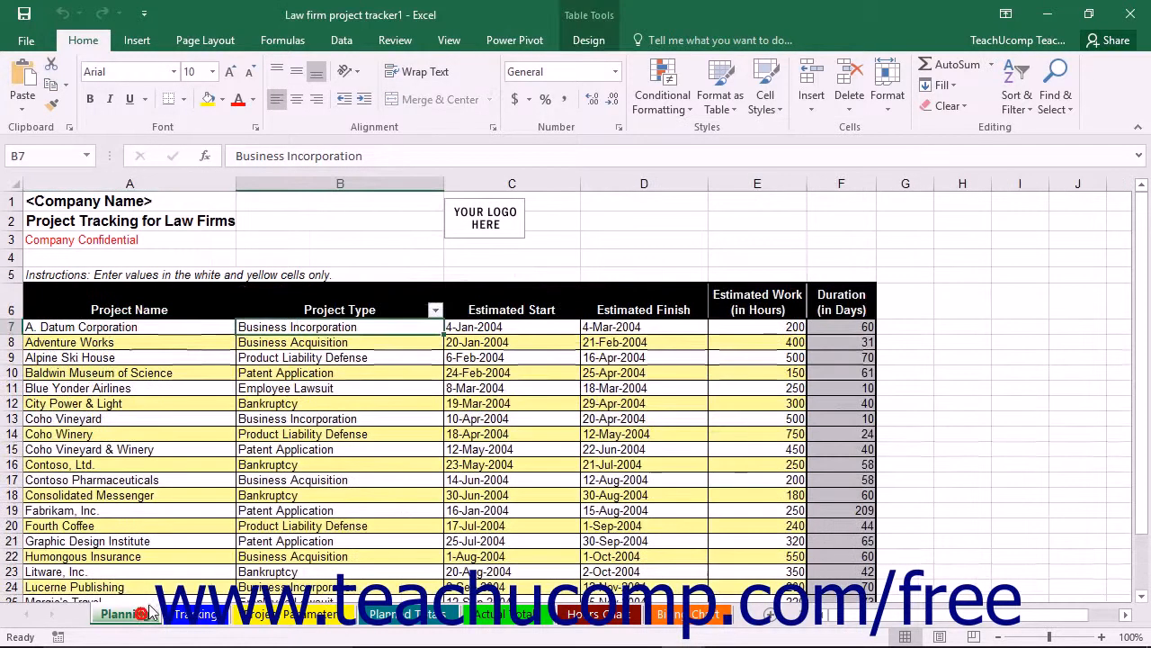
left_click(511, 328)
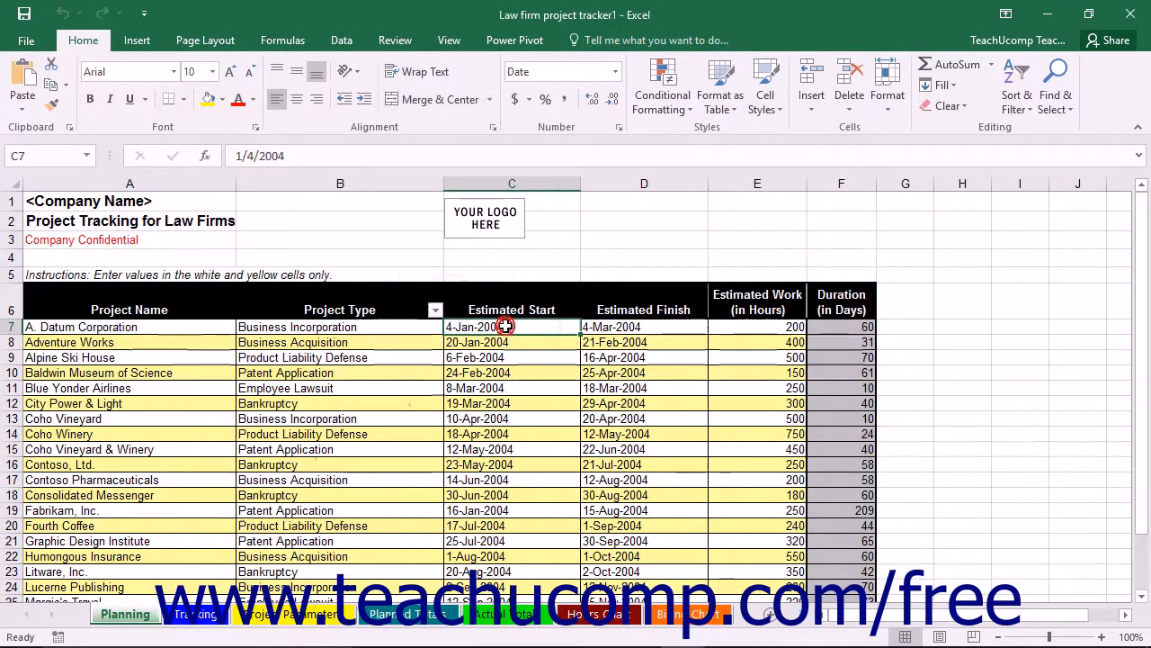
left_click(644, 327)
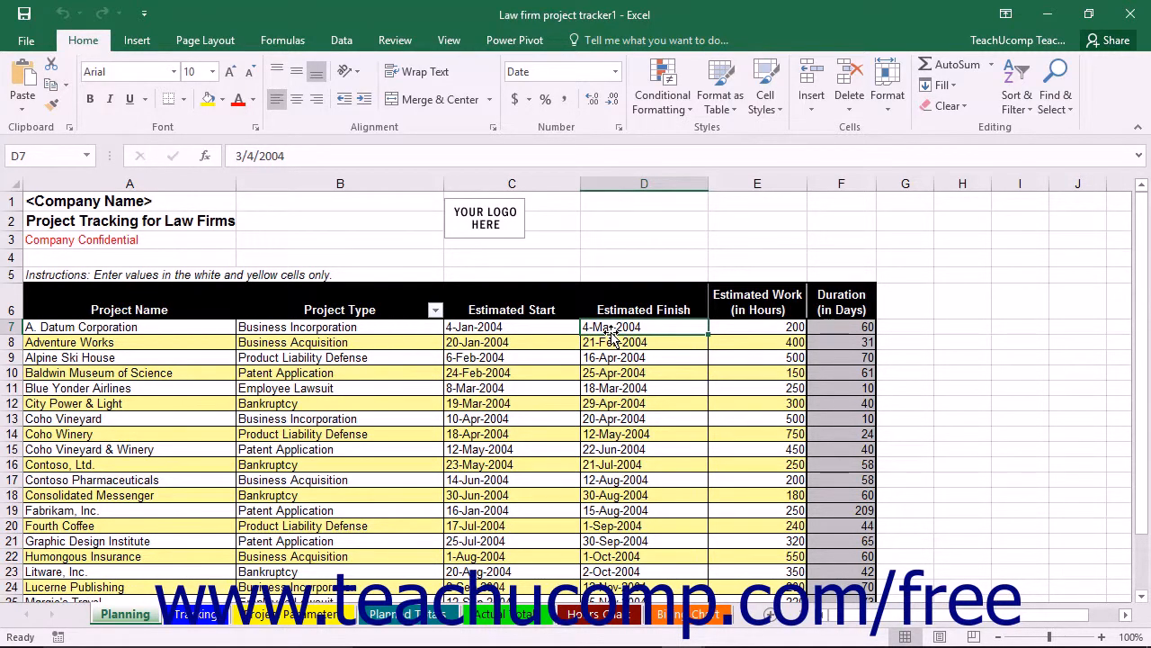
mouse_move(824, 331)
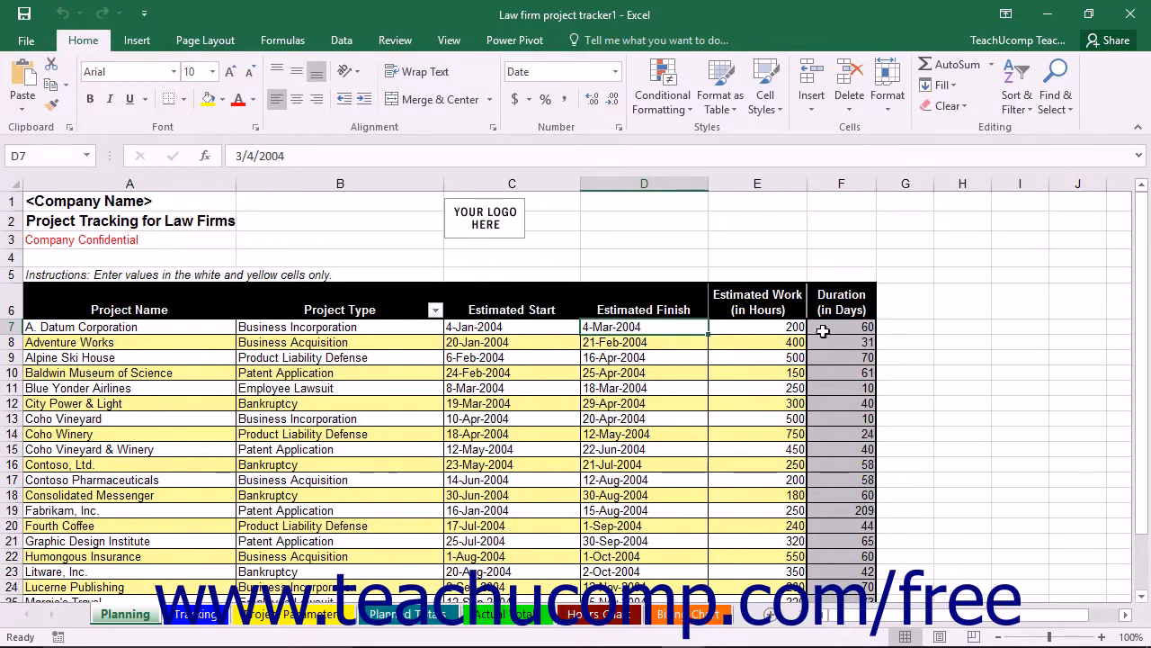
left_click(842, 328)
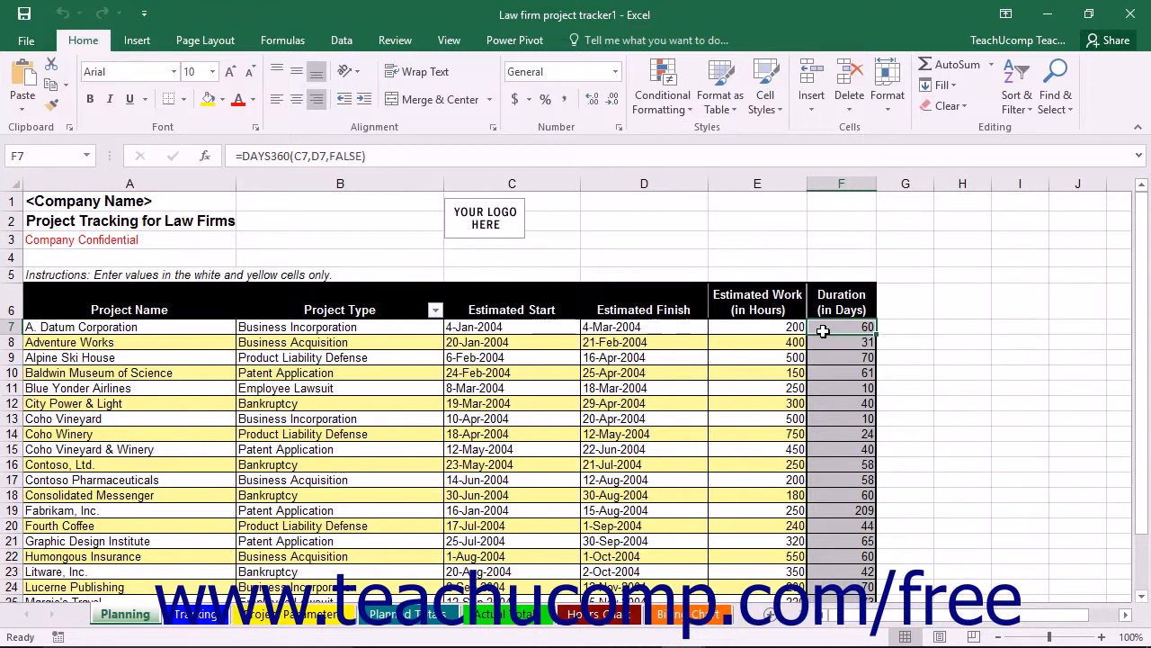
left_click(757, 327)
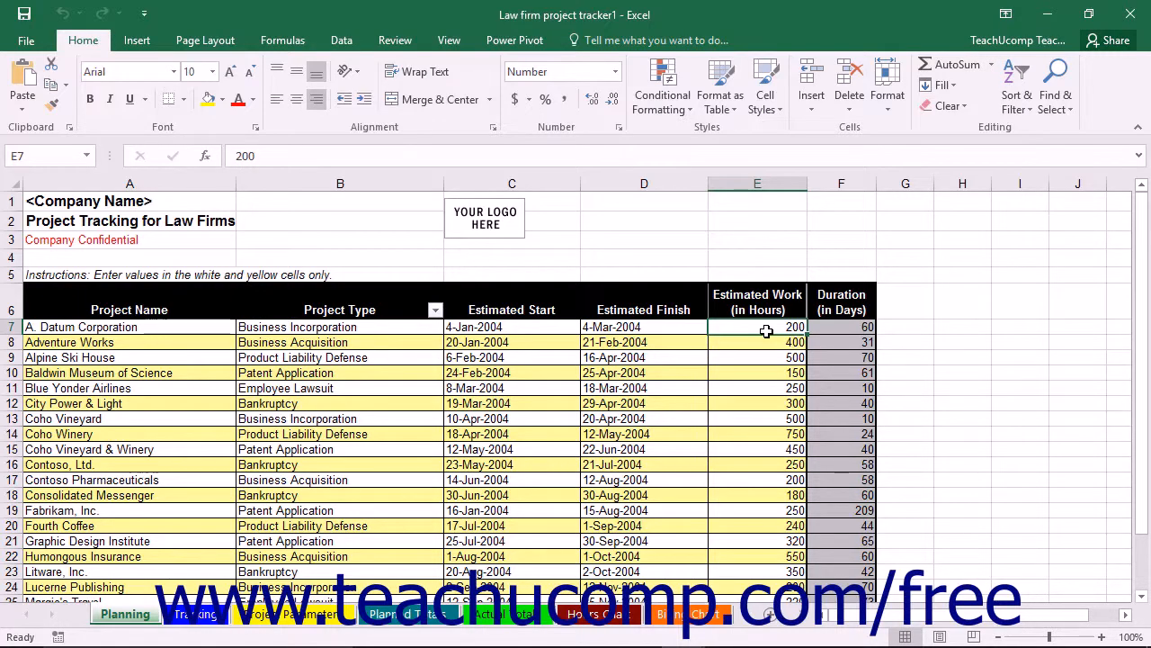
scroll("down", 3)
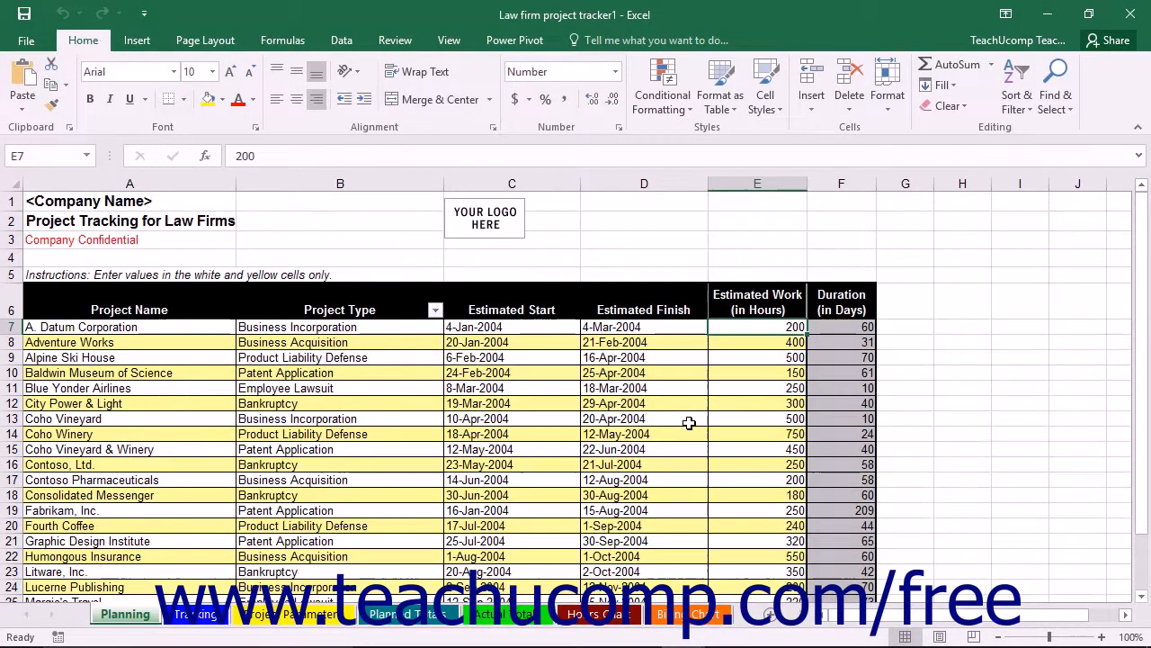
mouse_move(683, 421)
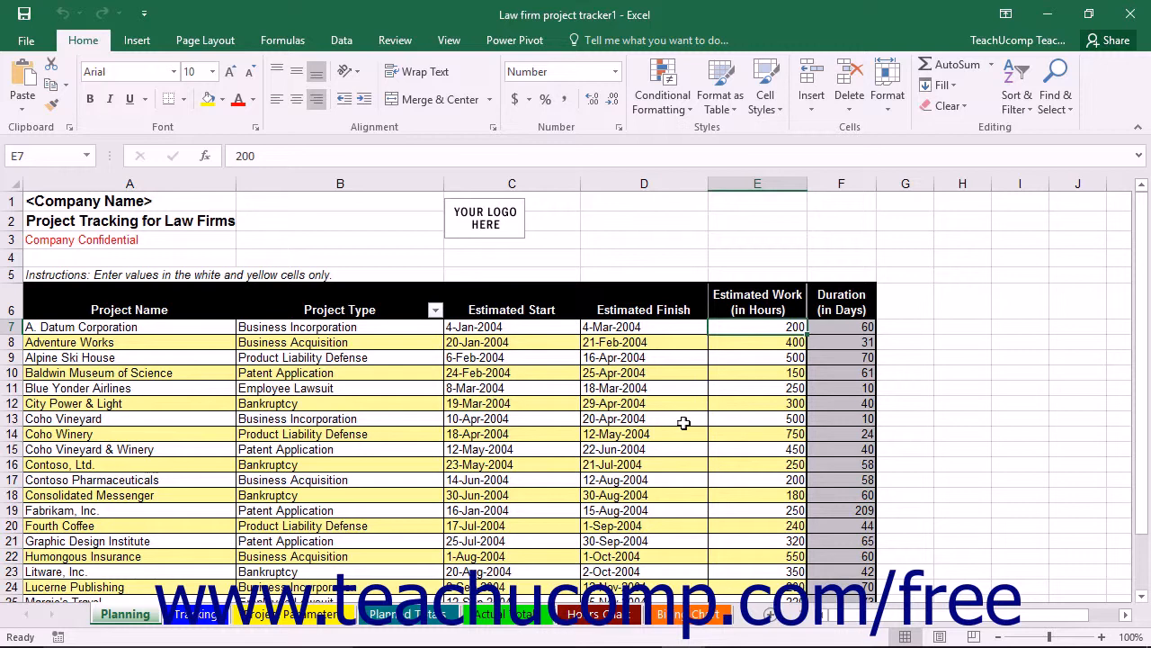
mouse_move(274, 587)
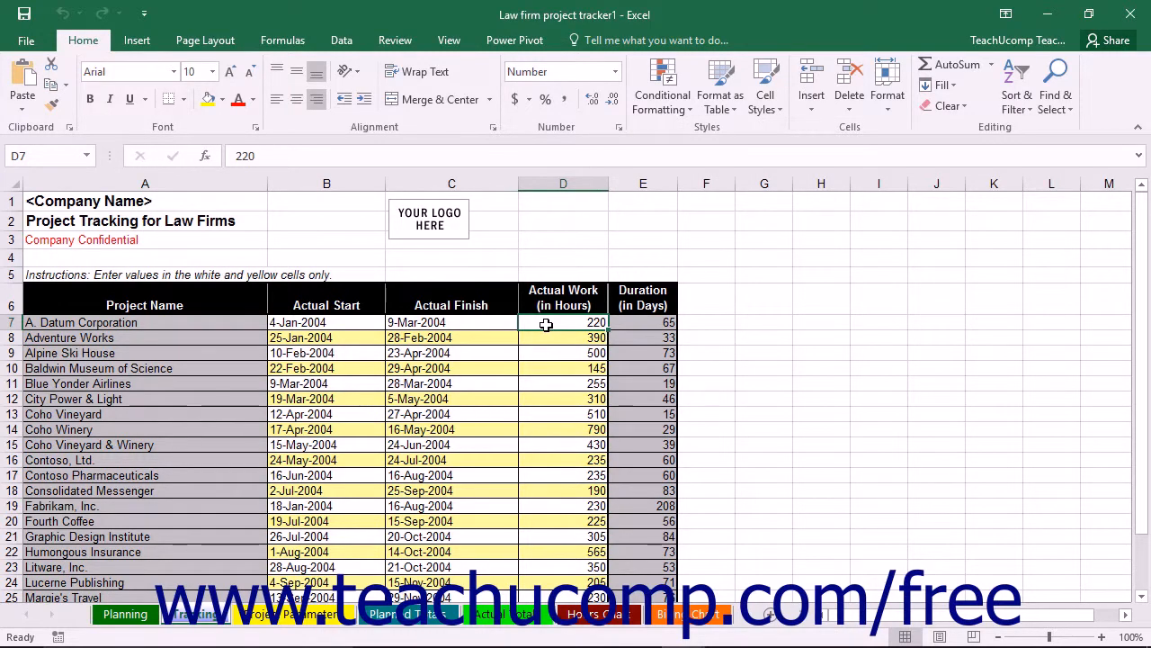
mouse_move(493, 490)
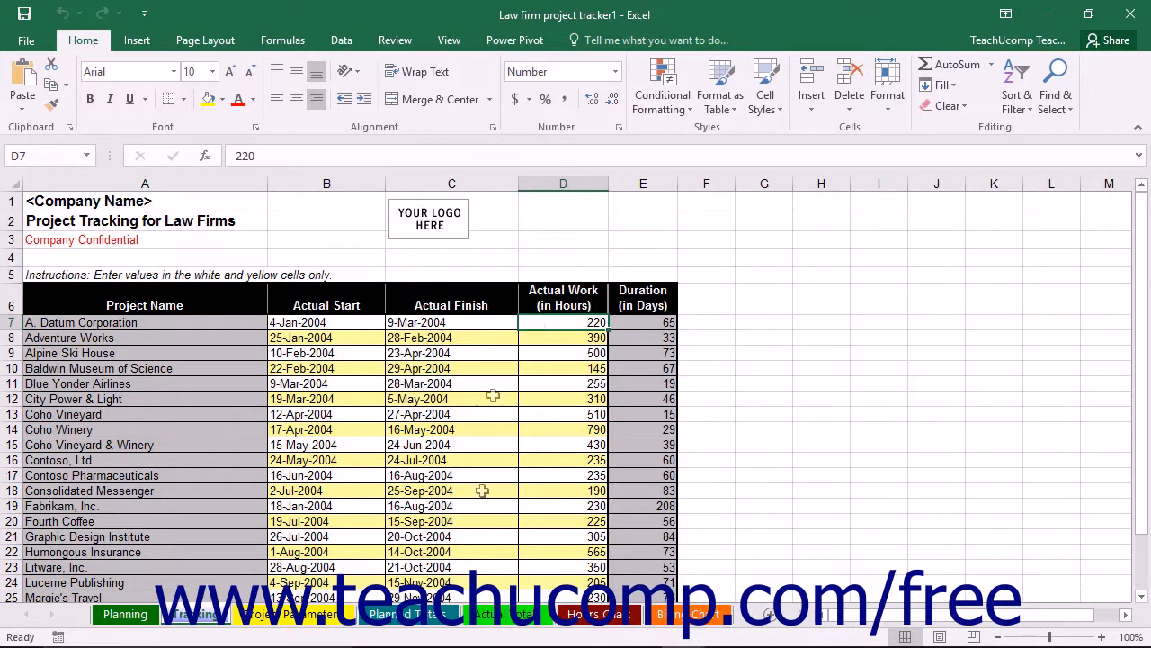
Switch to the Planned Totals sheet of per-project billing by skill type
left_click(407, 614)
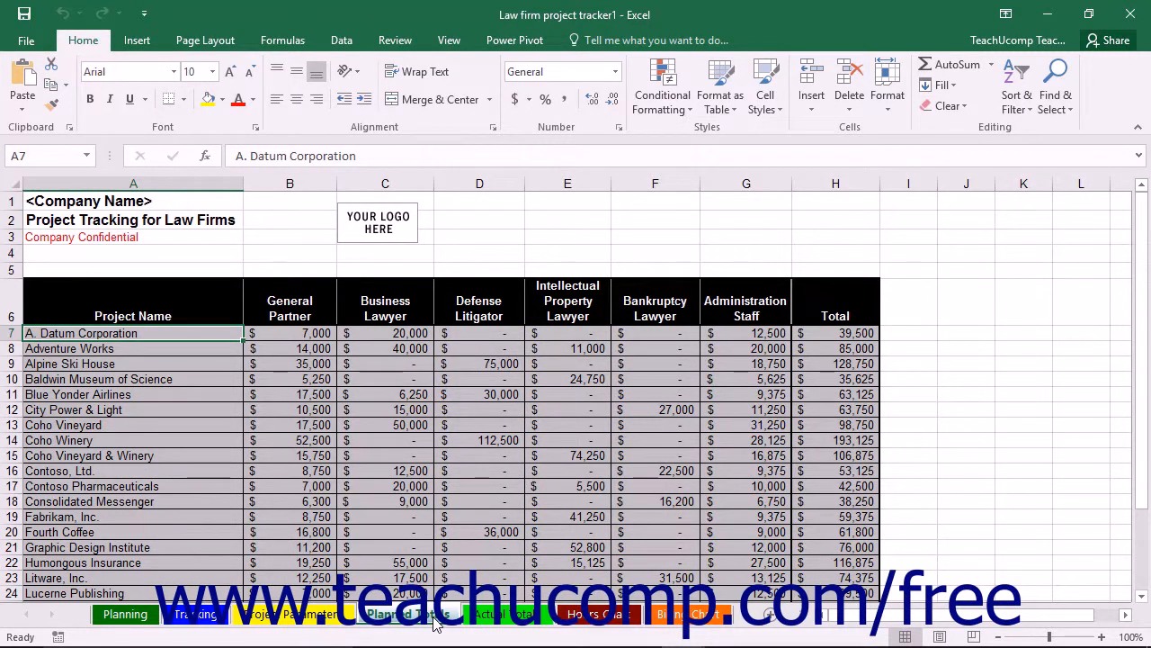
View the Actual Totals sheet, then the Hours per Skill Type chart
left_click(495, 615)
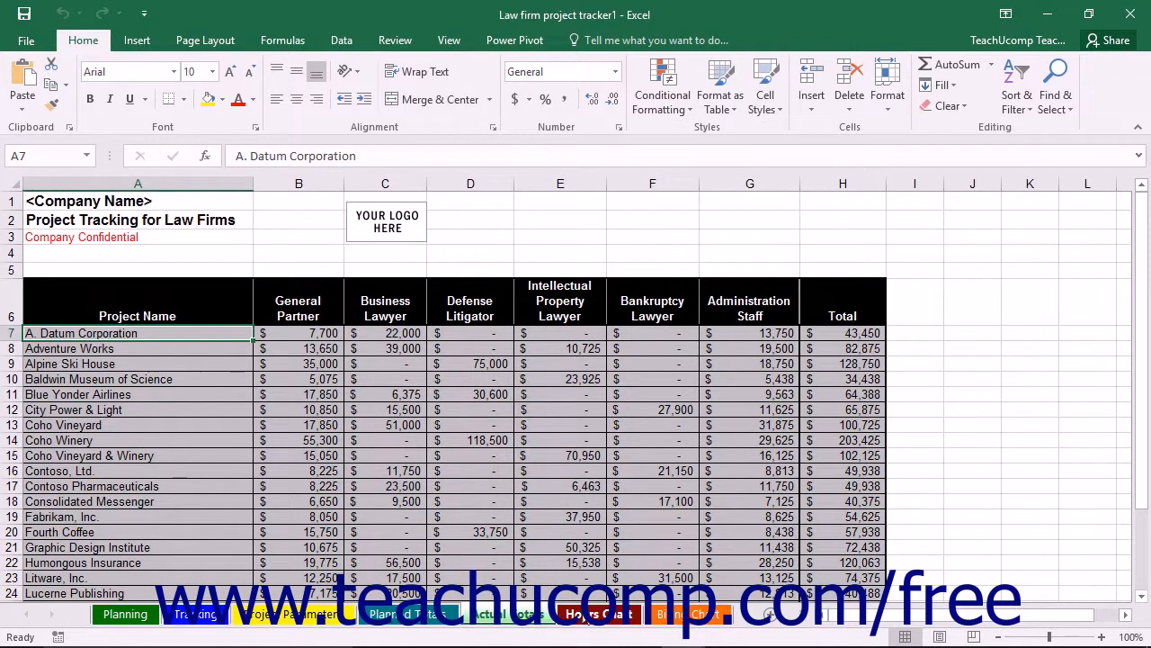
left_click(597, 615)
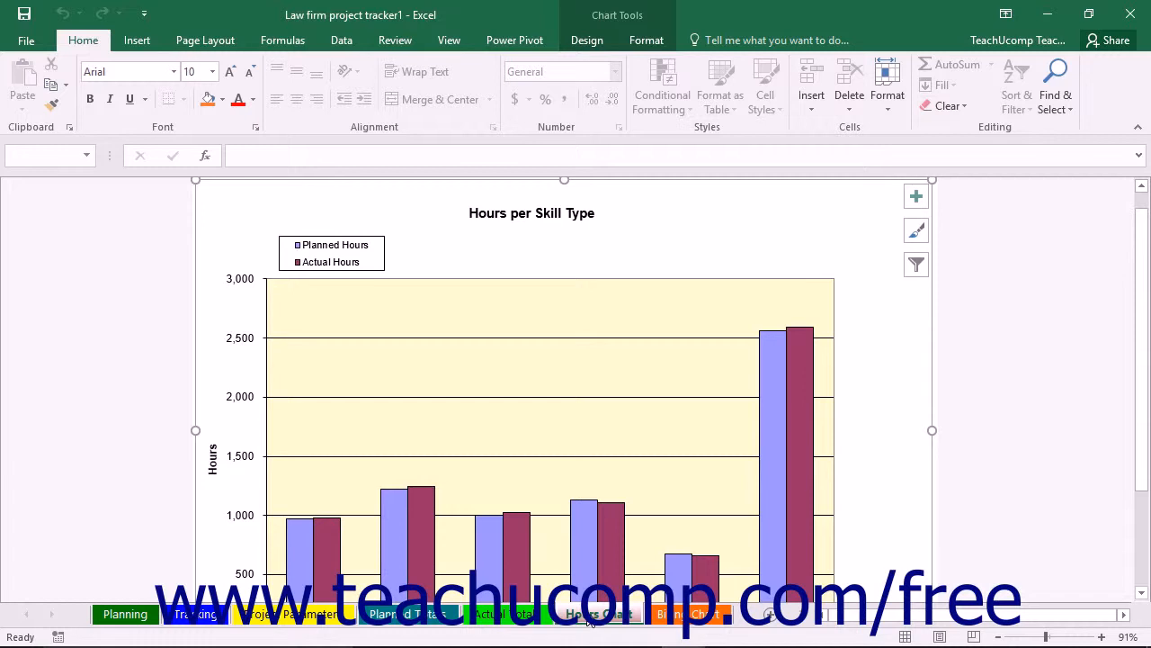
View the Billing per Skill Type chart, then go back to the Planning sheet
left_click(685, 613)
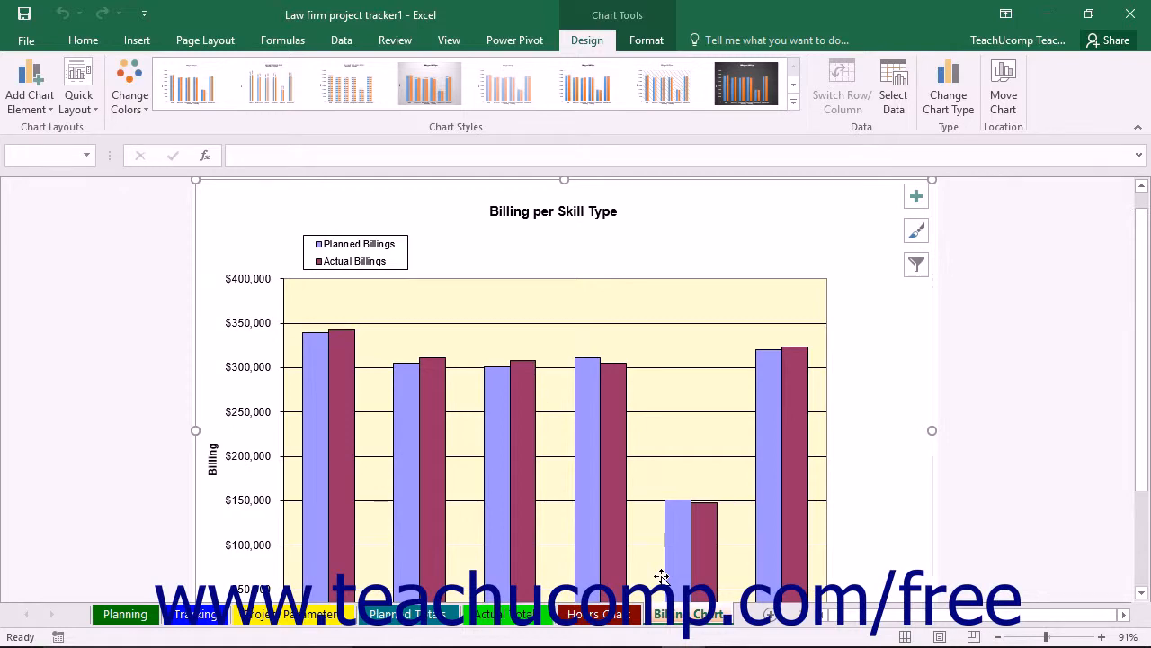
left_click(126, 614)
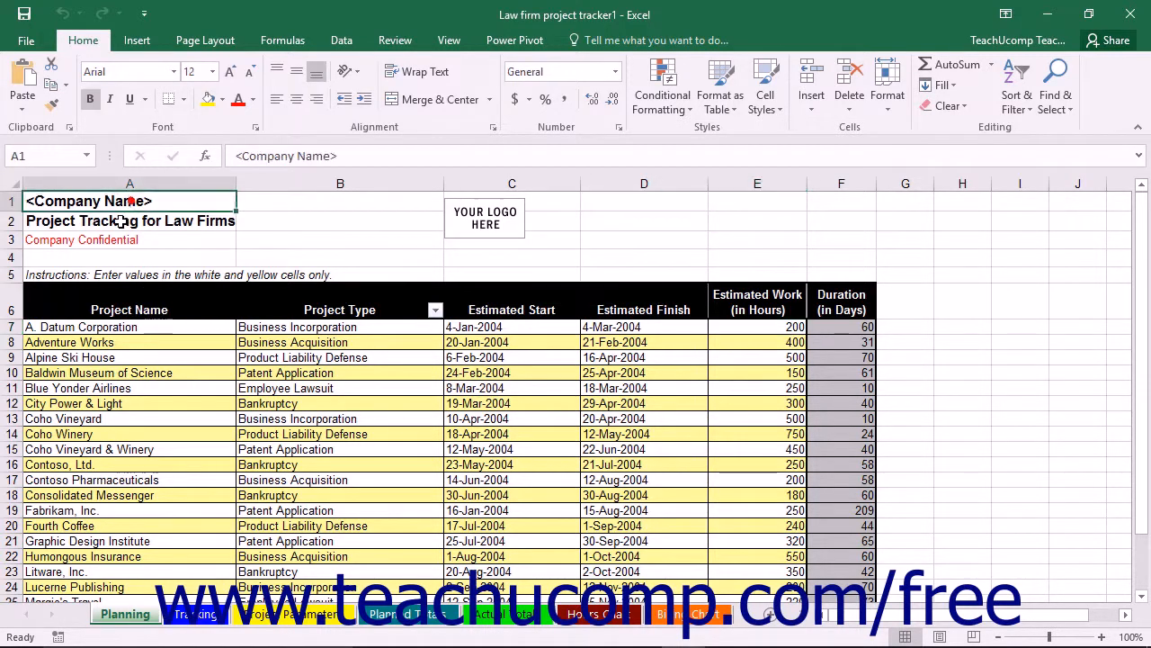
mouse_move(511, 626)
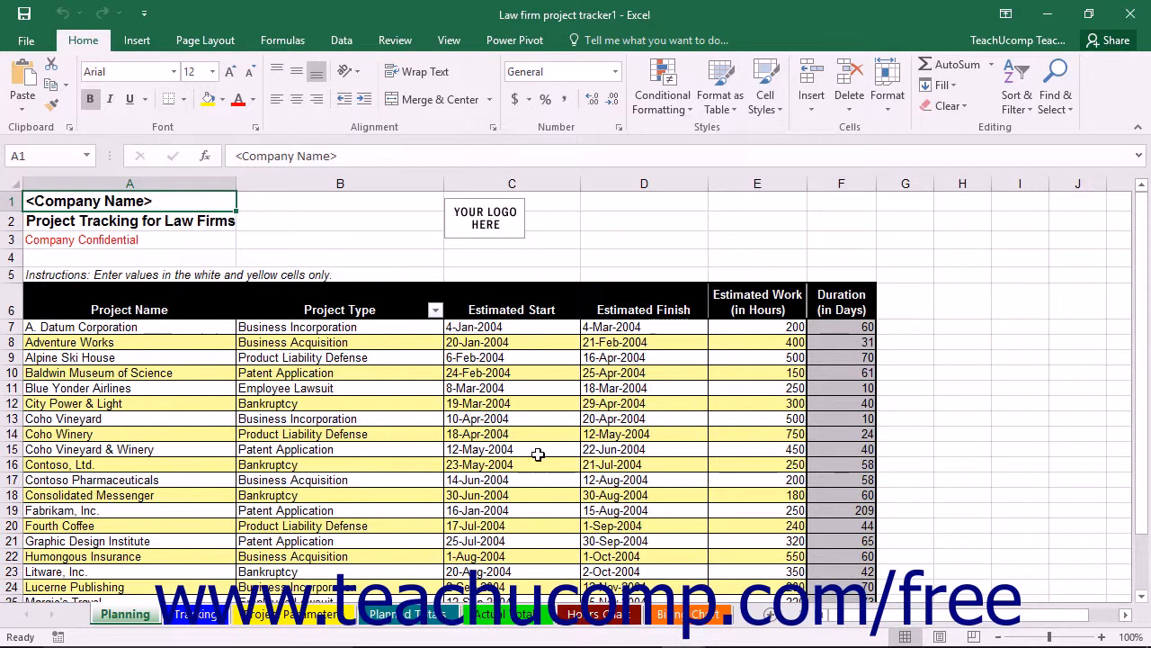
mouse_move(511, 227)
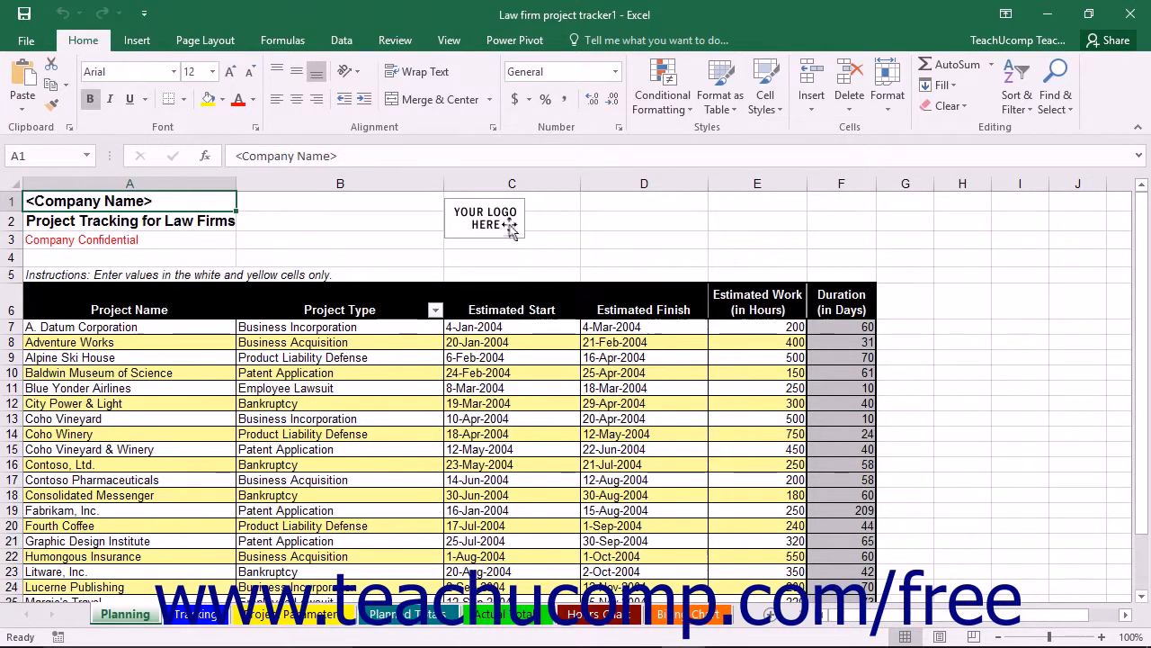
Choose Change Picture on the YOUR LOGO HERE placeholder to swap it for another image
right_click(508, 223)
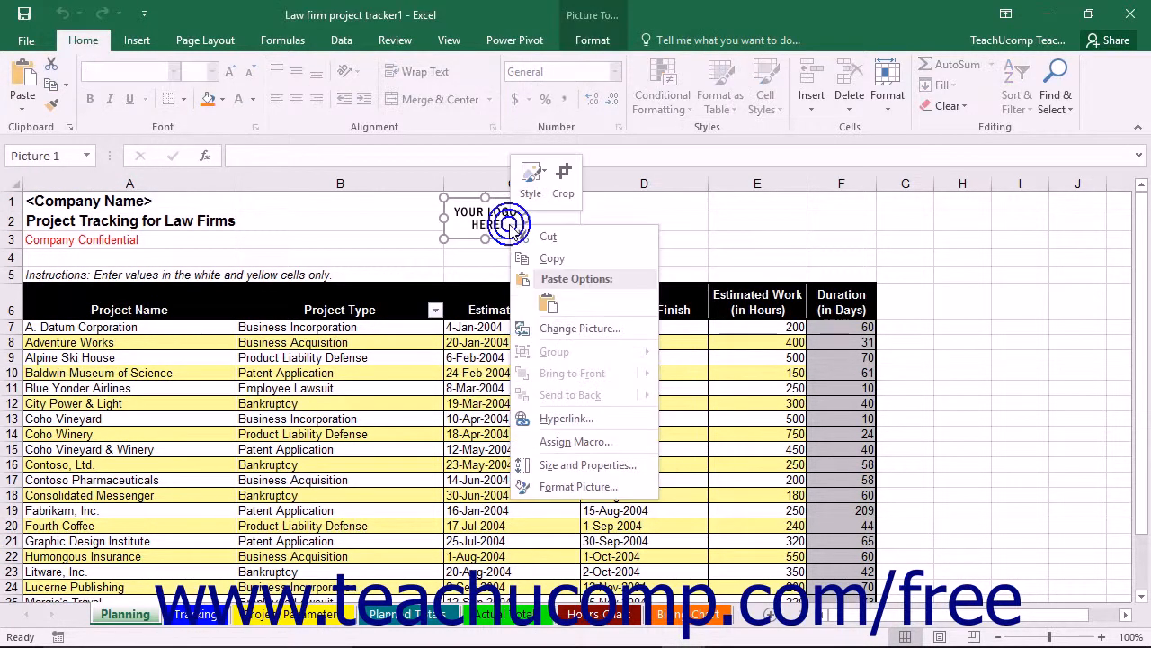
mouse_move(555, 327)
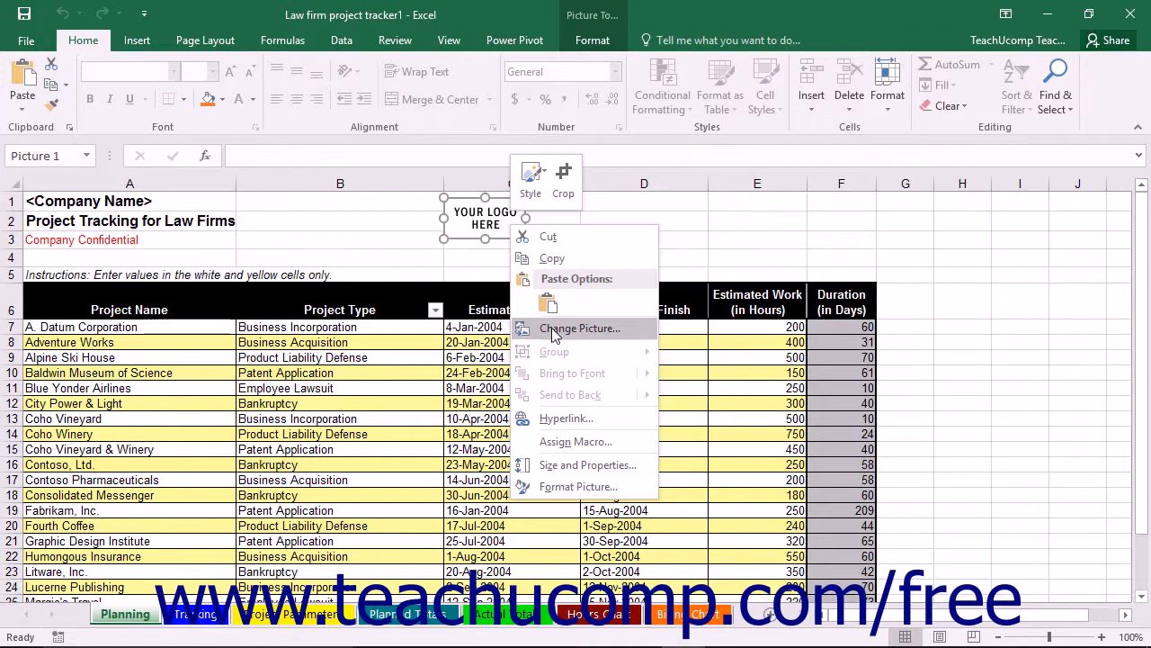
left_click(579, 327)
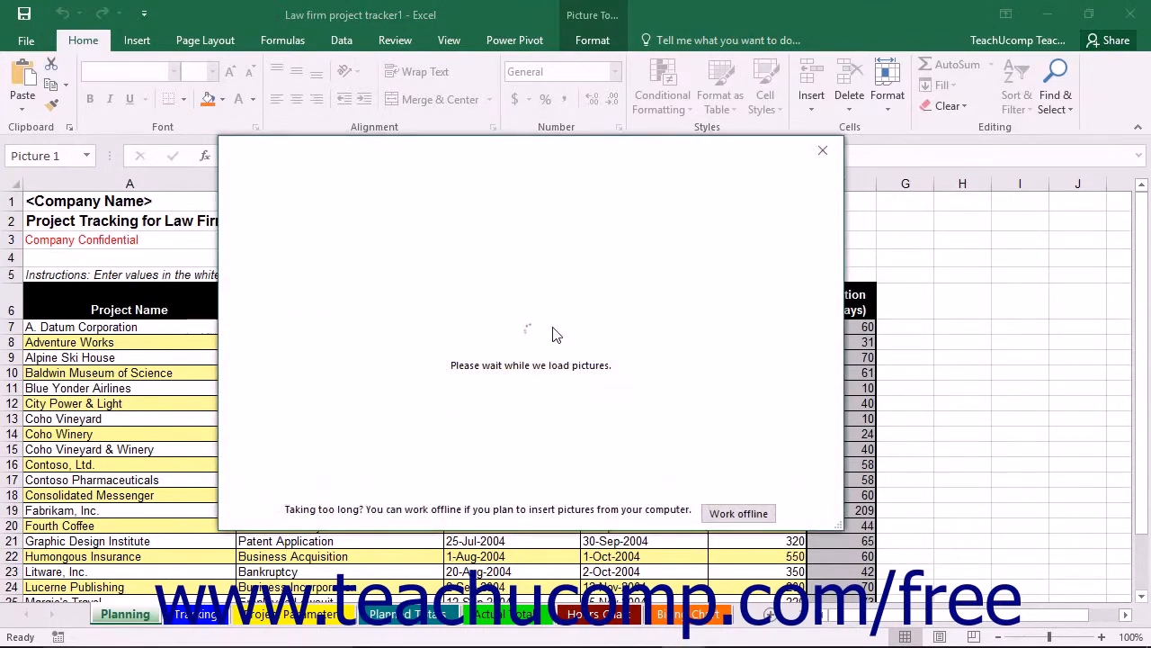